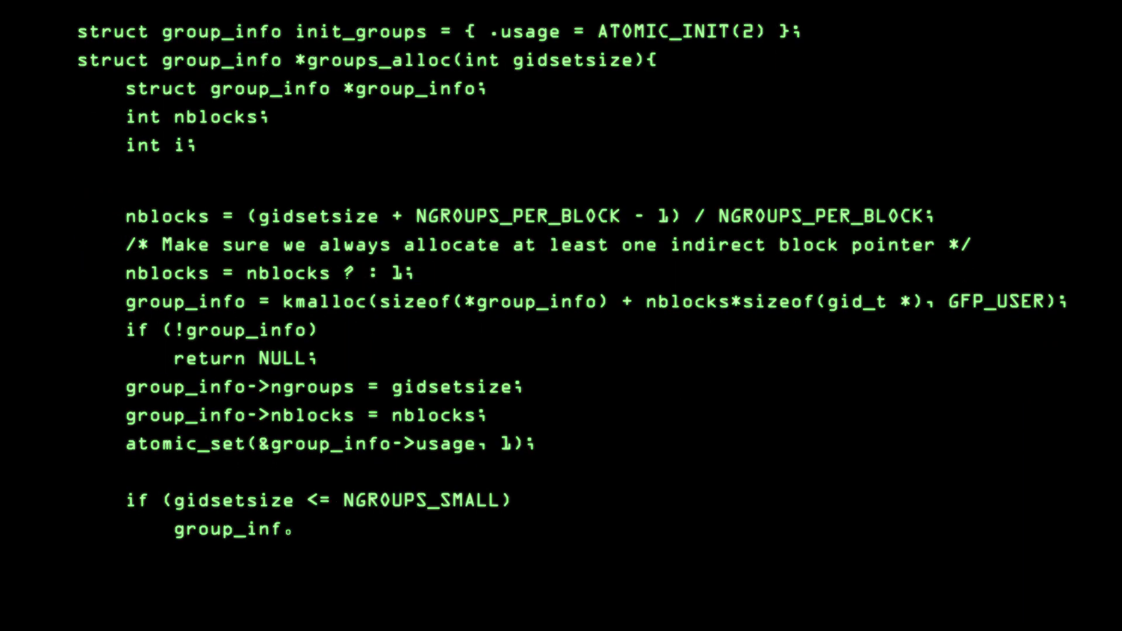
pyautogui.scroll(-3)
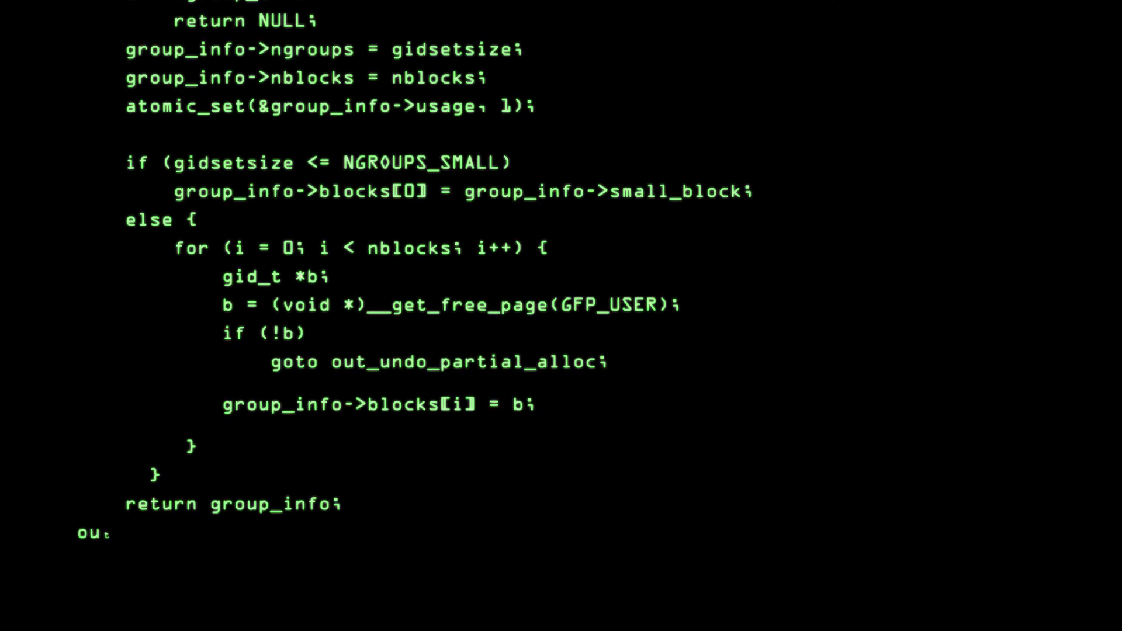